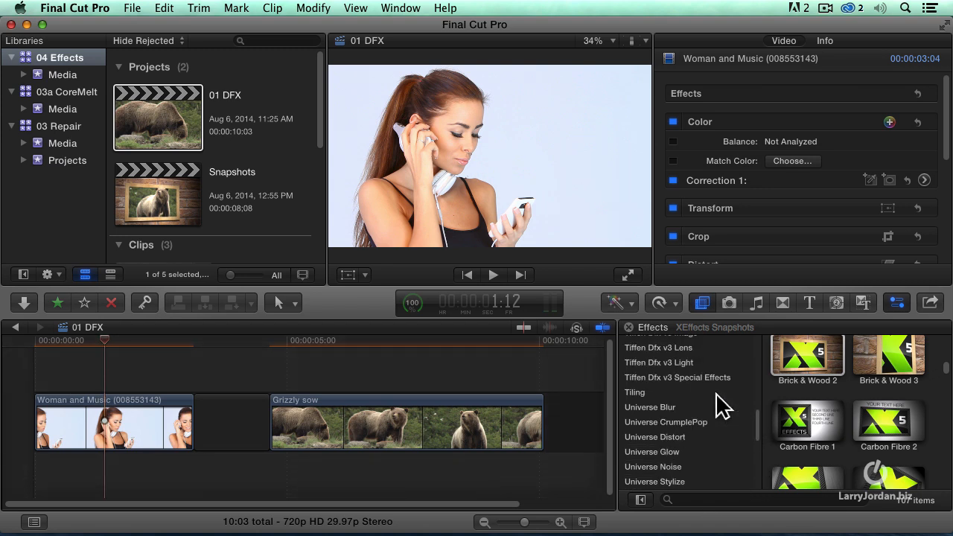
Preview the Film Lab Bleach Bypass and Film Stocks looks, then switch to the HFX Diffusion category.
{"action": "left_click", "coordinate": [666, 370]}
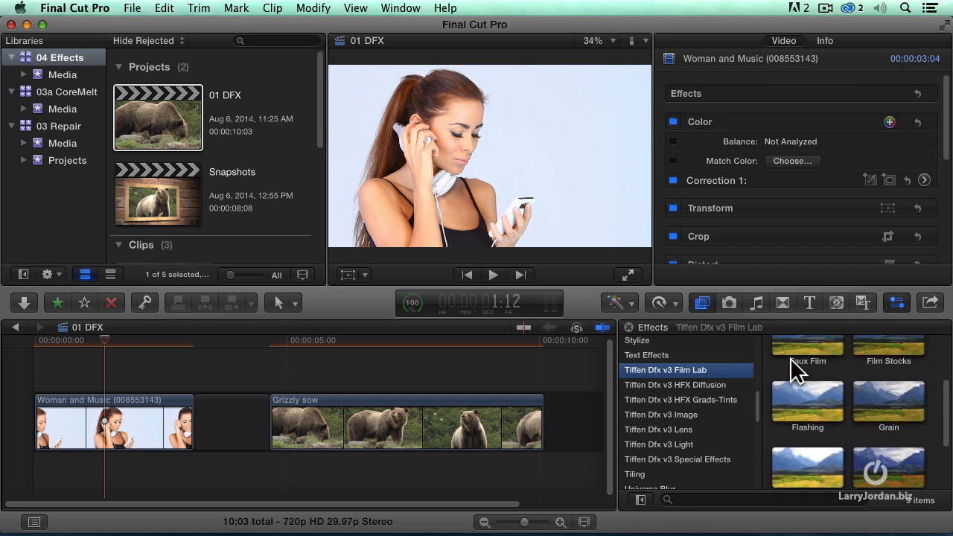
{"action": "left_click", "coordinate": [808, 362]}
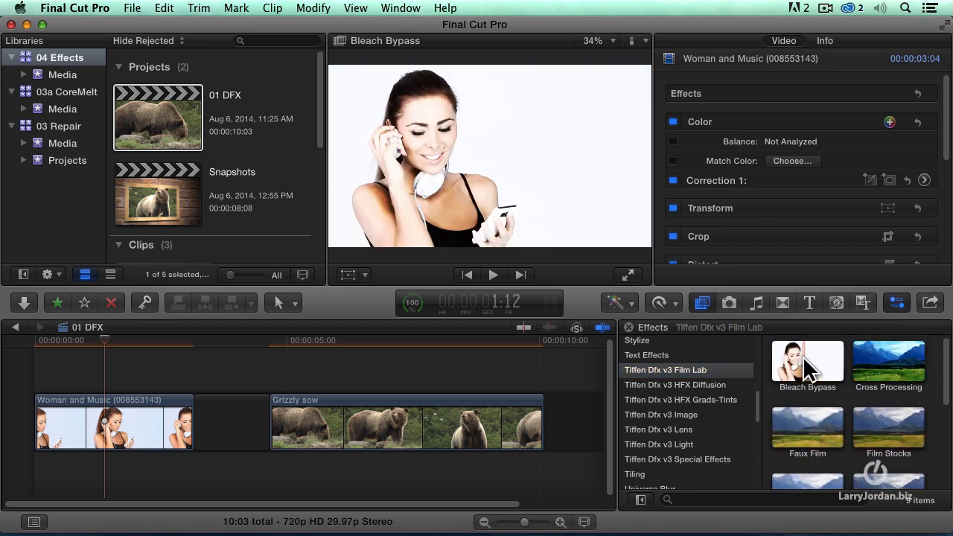
{"action": "left_click", "coordinate": [888, 362]}
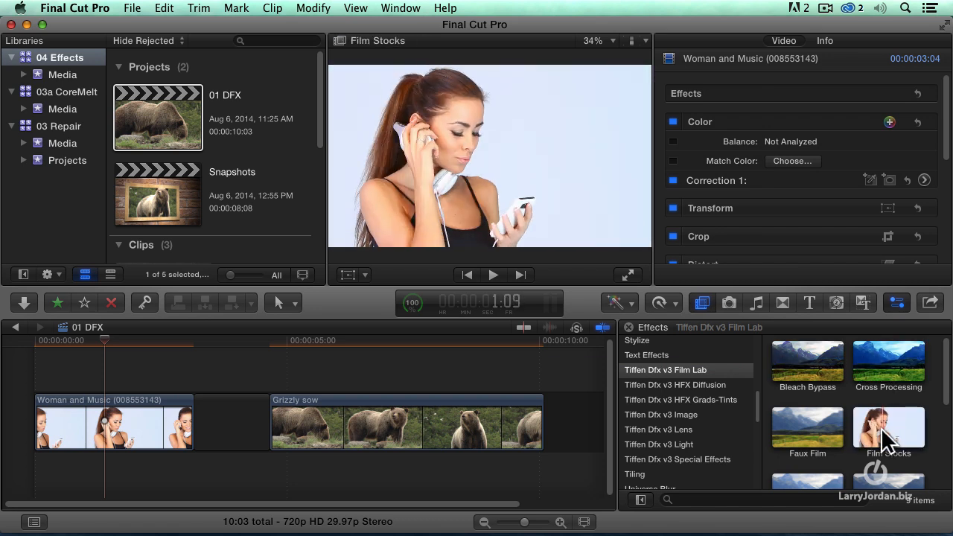
{"action": "scroll", "scroll_direction": "down", "scroll_amount": 3}
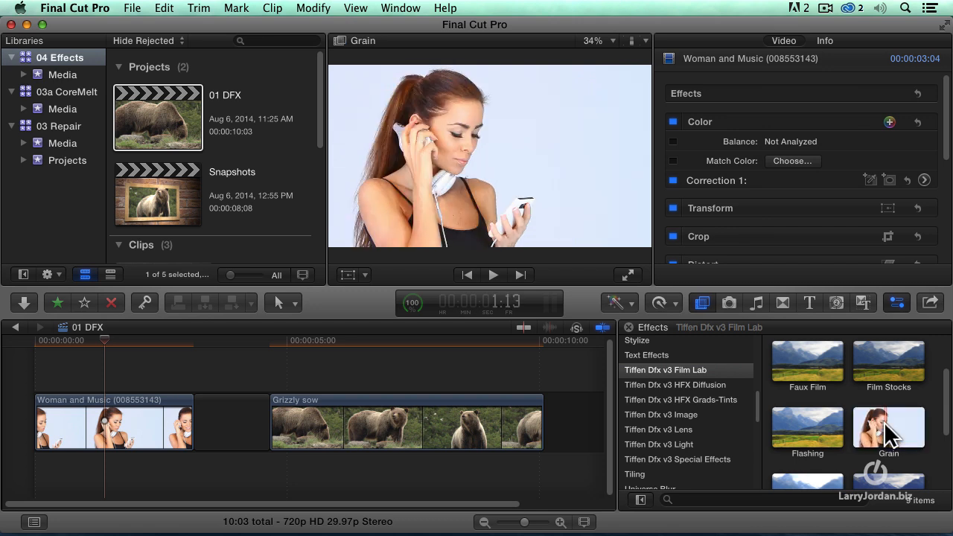
{"action": "left_click", "coordinate": [675, 384]}
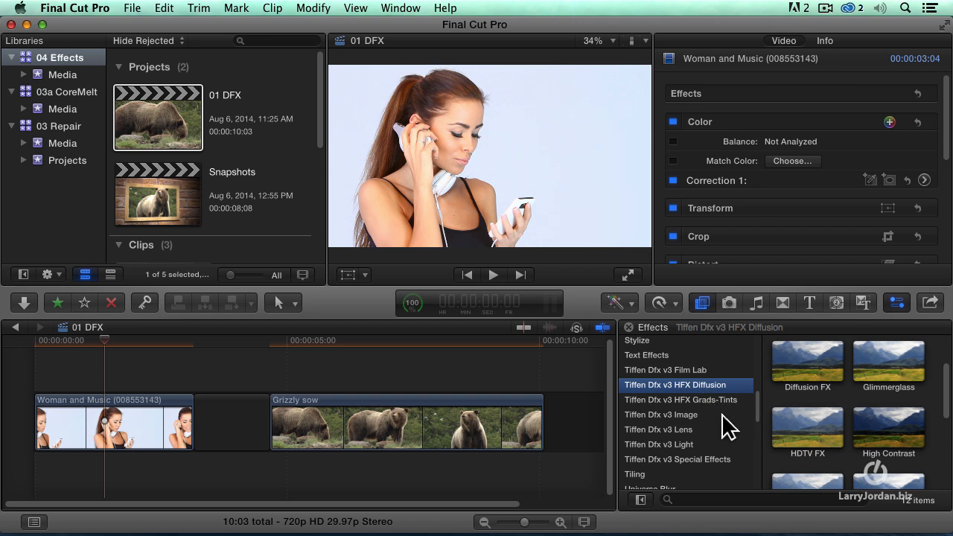
Apply Diffusion to Woman and Music, try its blend as Add, then return it to Screen.
{"action": "scroll", "scroll_direction": "down", "scroll_amount": 3}
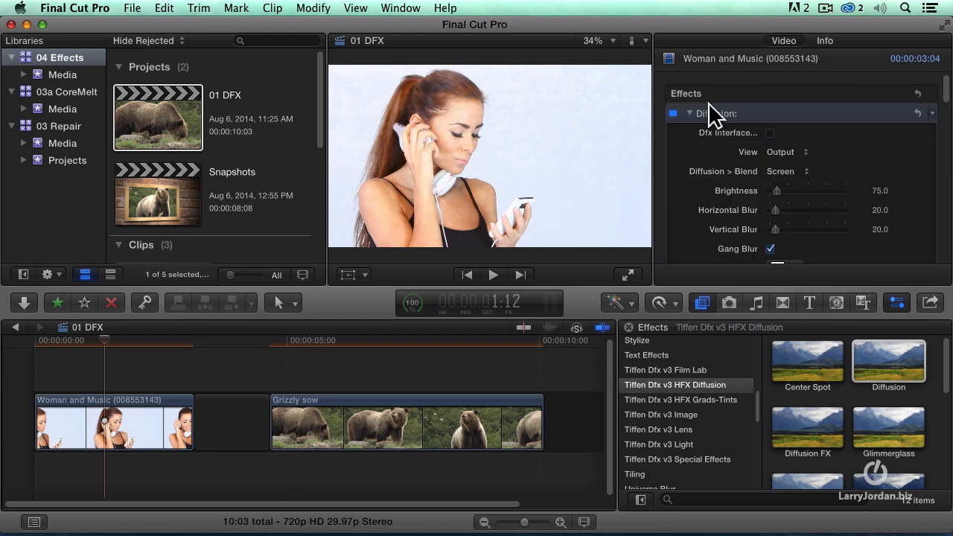
{"action": "left_click", "coordinate": [673, 113]}
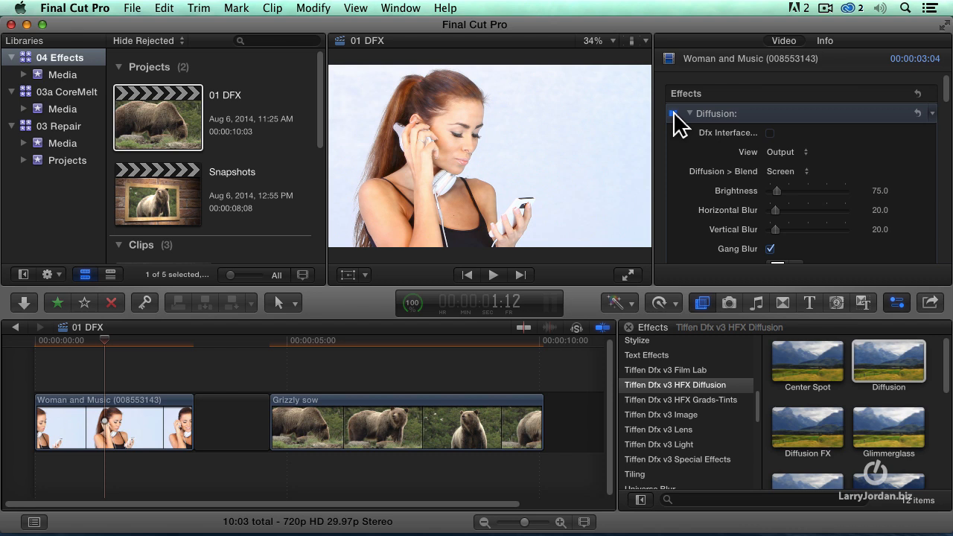
{"action": "mouse_move", "coordinate": [453, 97]}
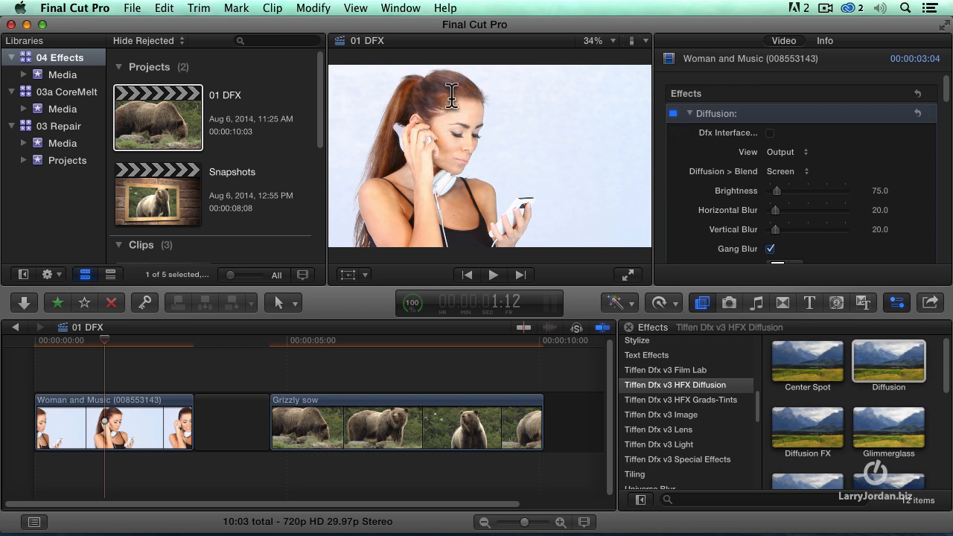
{"action": "left_click", "coordinate": [790, 171]}
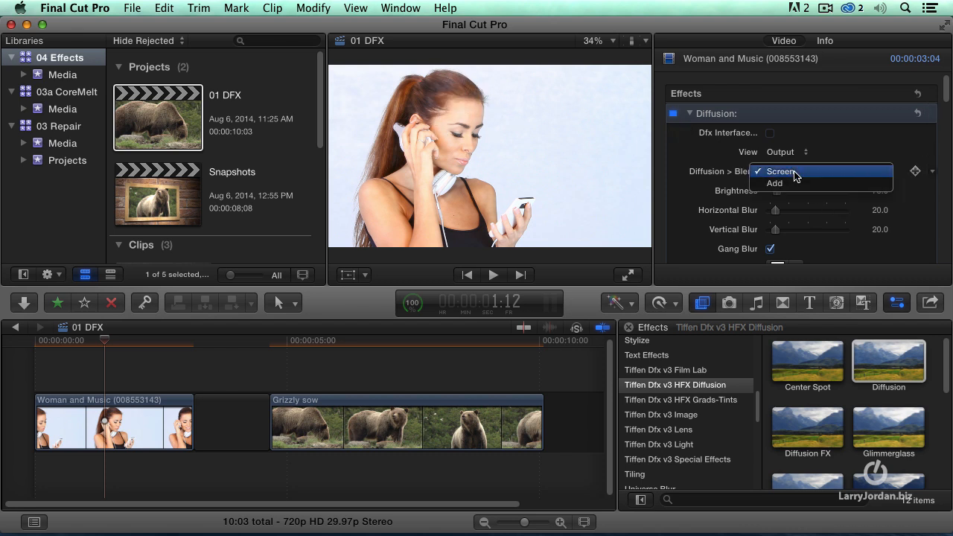
{"action": "left_click", "coordinate": [774, 183]}
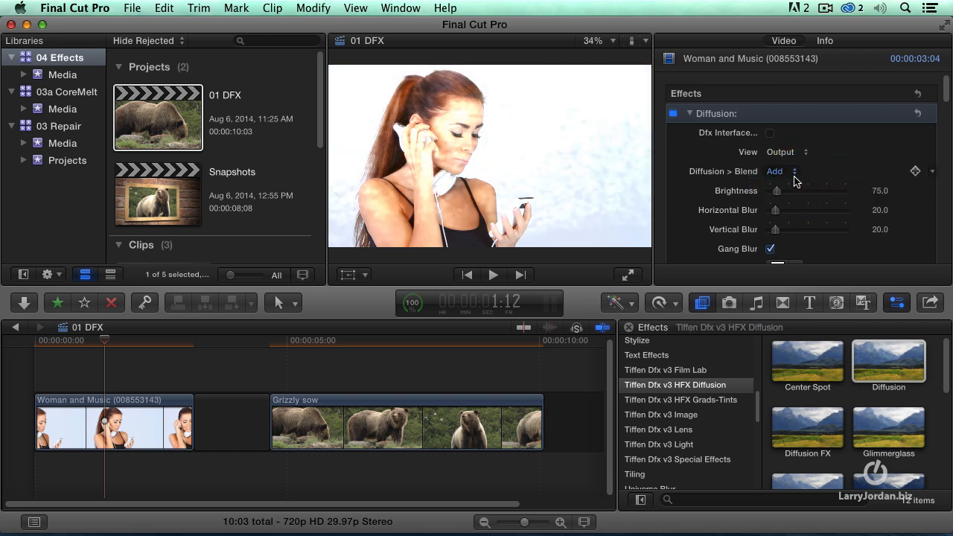
{"action": "left_click", "coordinate": [782, 171]}
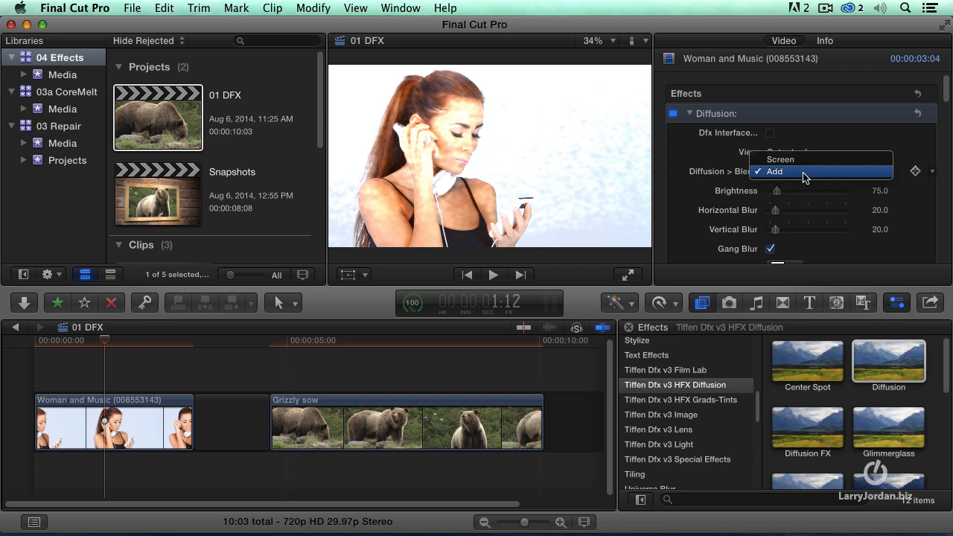
{"action": "mouse_move", "coordinate": [781, 160]}
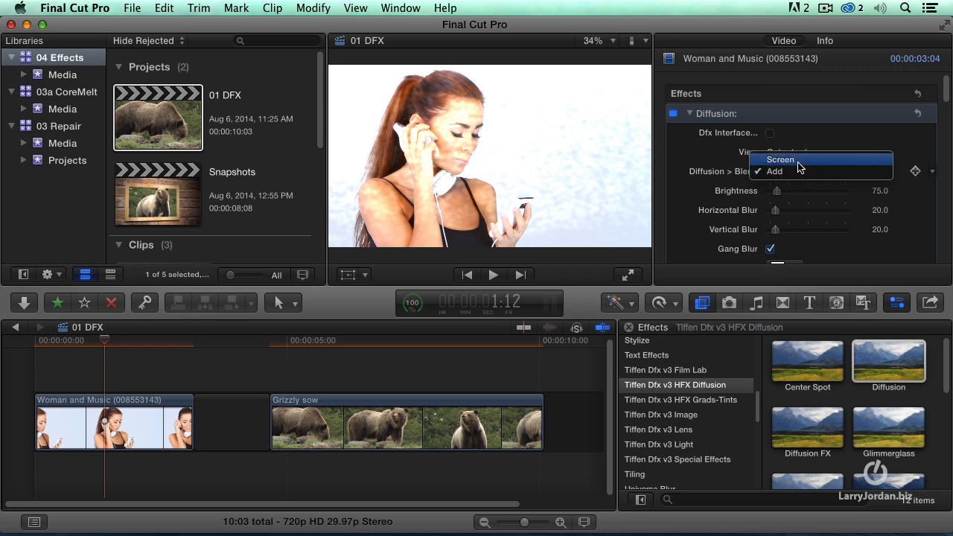
{"action": "left_click", "coordinate": [781, 159]}
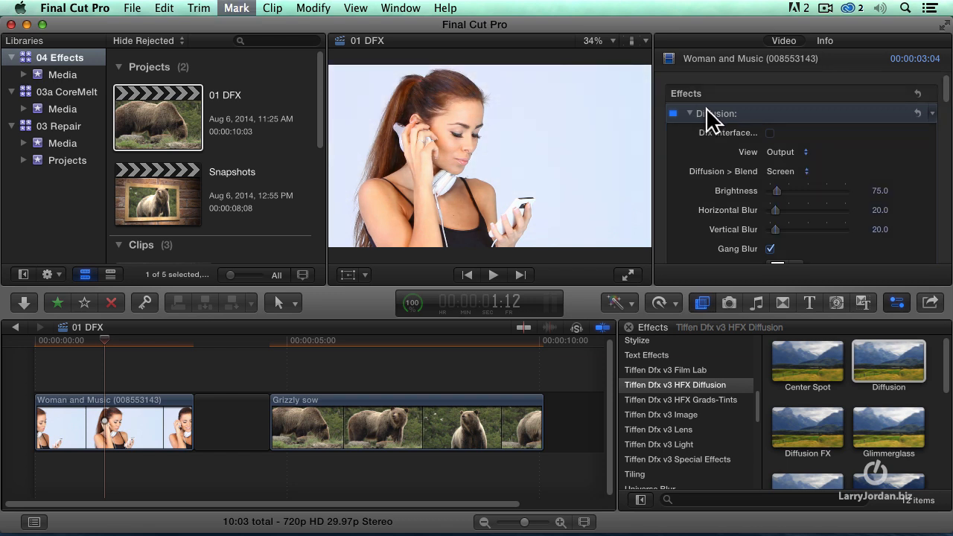
Swap in Glimmerglass on Woman and Music, then delete the effects to leave the clip plain.
{"action": "double_click", "coordinate": [888, 417]}
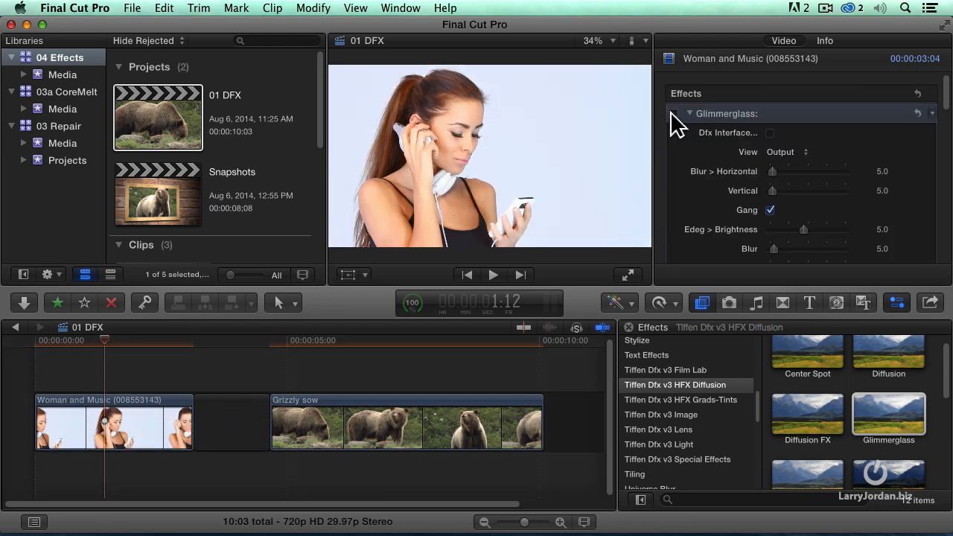
{"action": "left_click", "coordinate": [673, 113]}
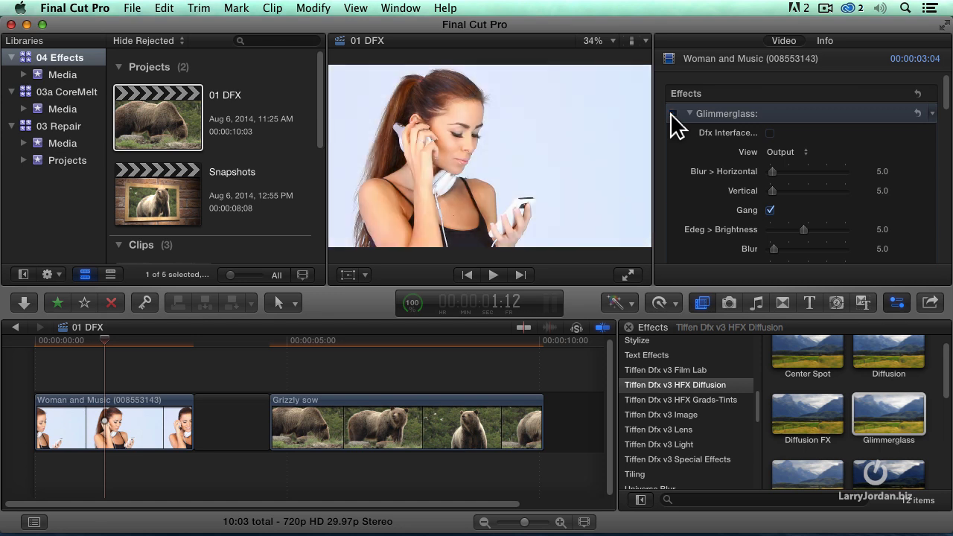
{"action": "left_click", "coordinate": [673, 113]}
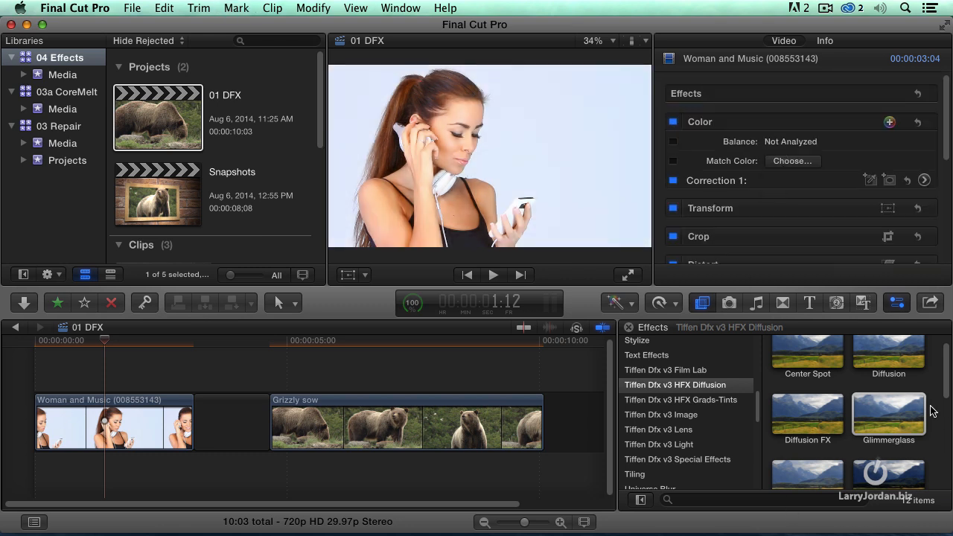
Drag Pro-Mist from HFX Diffusion onto Woman and Music, keeping the Screen blend.
{"action": "scroll", "scroll_direction": "down", "scroll_amount": 3}
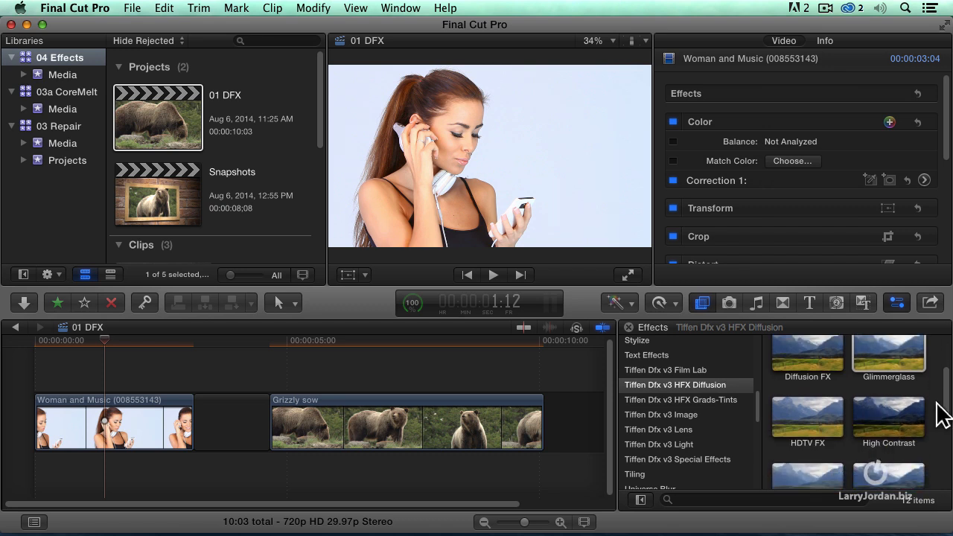
{"action": "scroll", "scroll_direction": "down", "scroll_amount": 3}
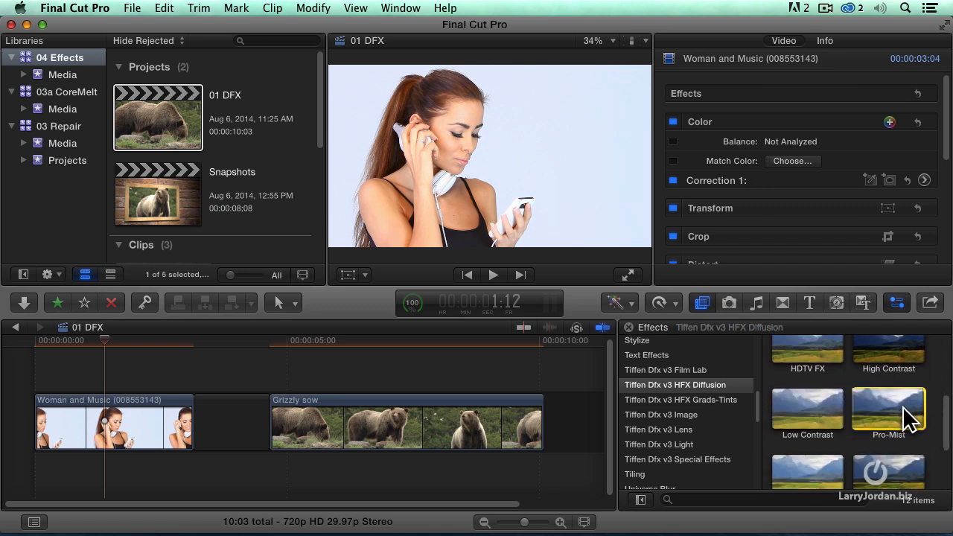
{"action": "left_click_drag", "start_coordinate": [888, 411], "coordinate": [131, 425]}
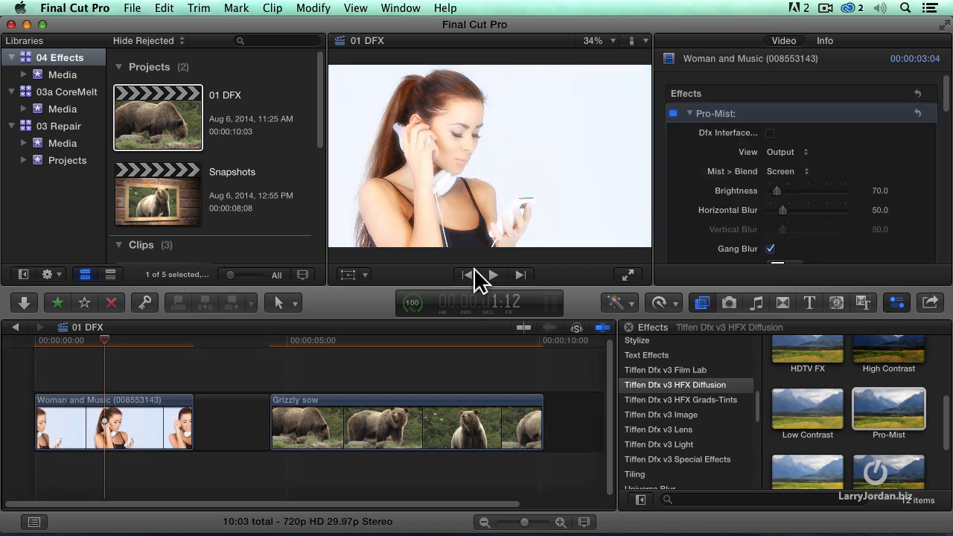
{"action": "mouse_move", "coordinate": [471, 268]}
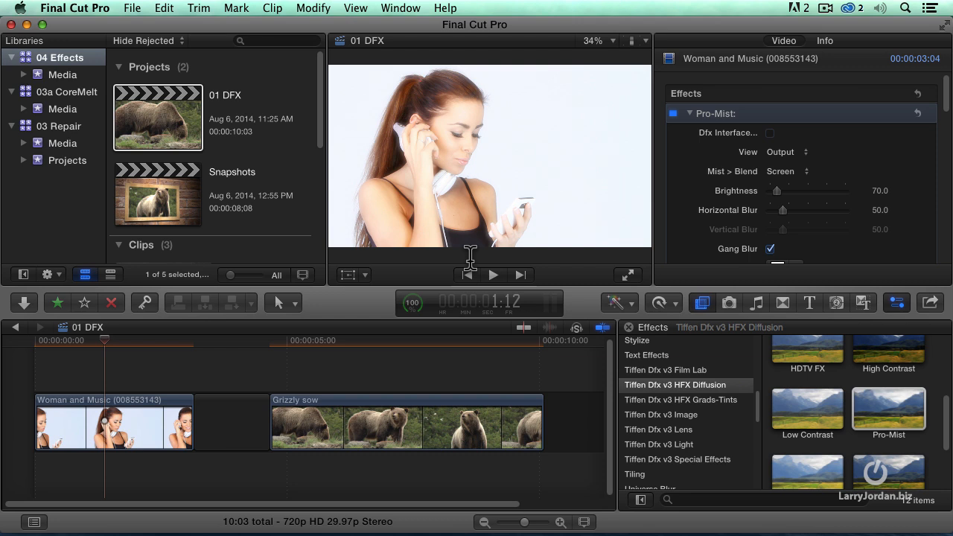
{"action": "mouse_move", "coordinate": [372, 301]}
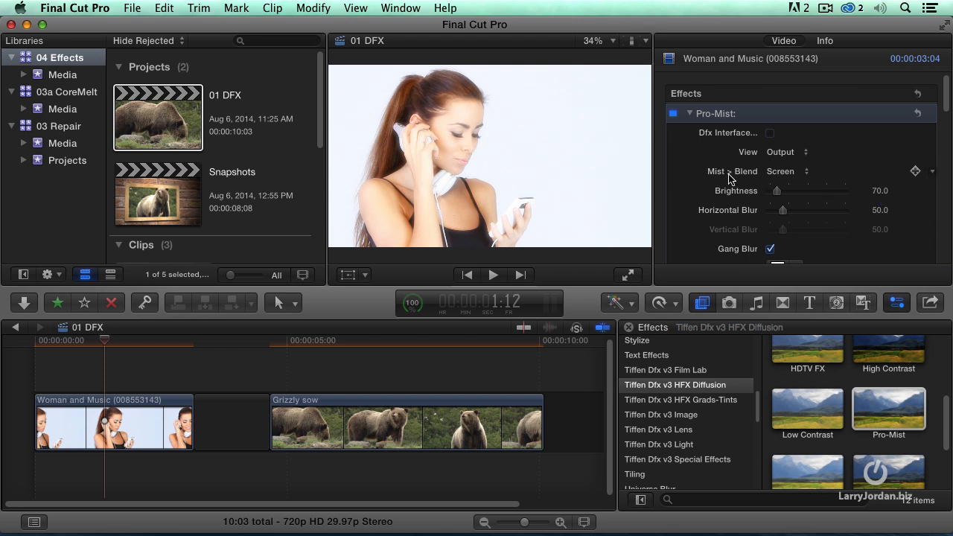
{"action": "mouse_move", "coordinate": [650, 188]}
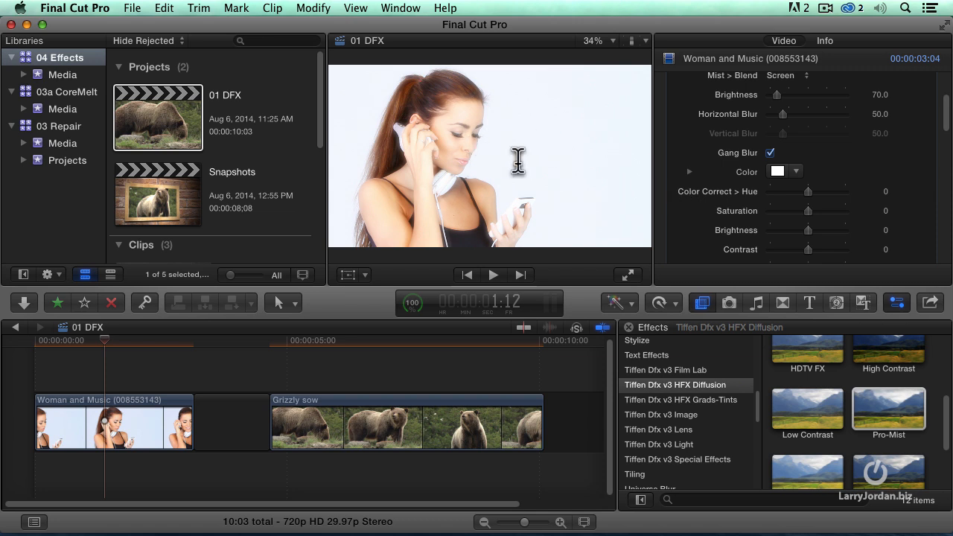
Sample a warm peach skin tone from the woman's face as the Pro-Mist glow color.
{"action": "left_click", "coordinate": [777, 171]}
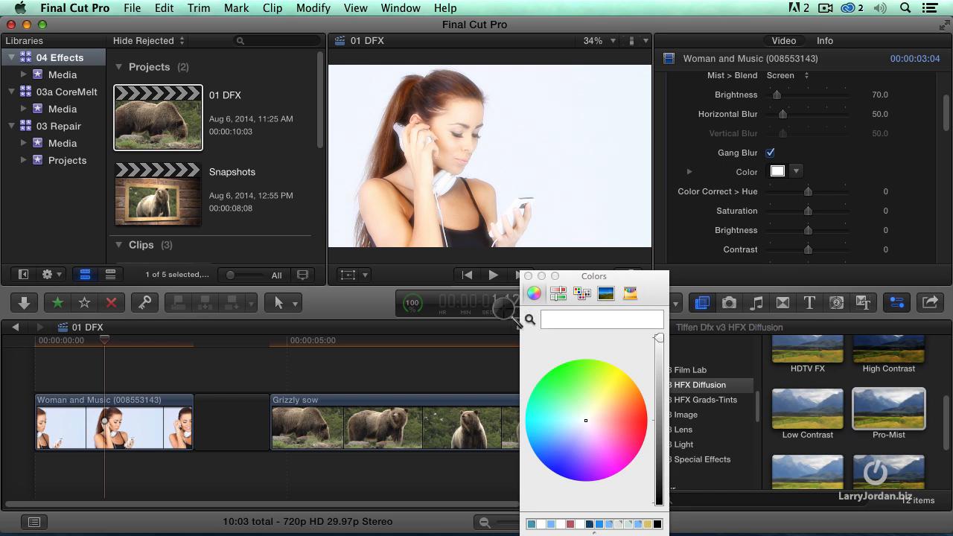
{"action": "mouse_move", "coordinate": [395, 260]}
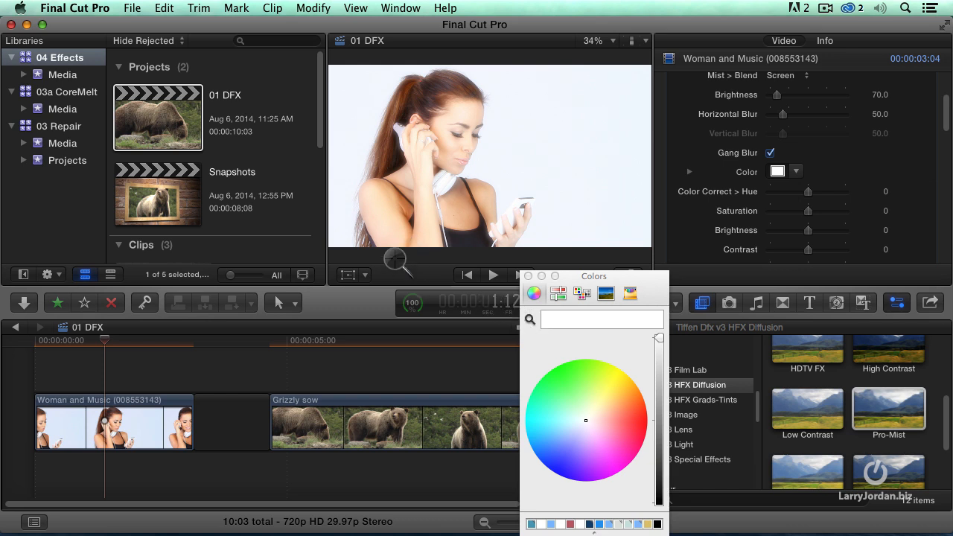
{"action": "mouse_move", "coordinate": [384, 201]}
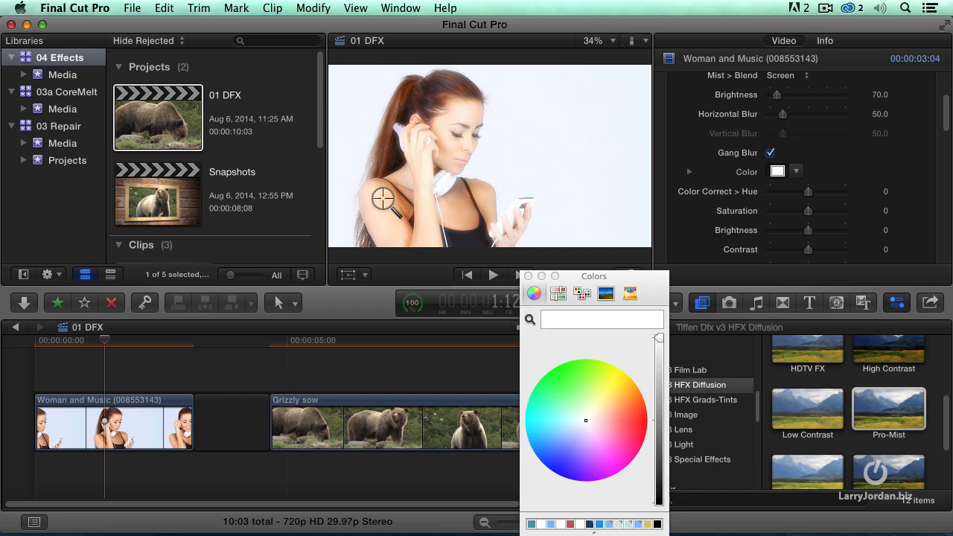
{"action": "left_click", "coordinate": [602, 411]}
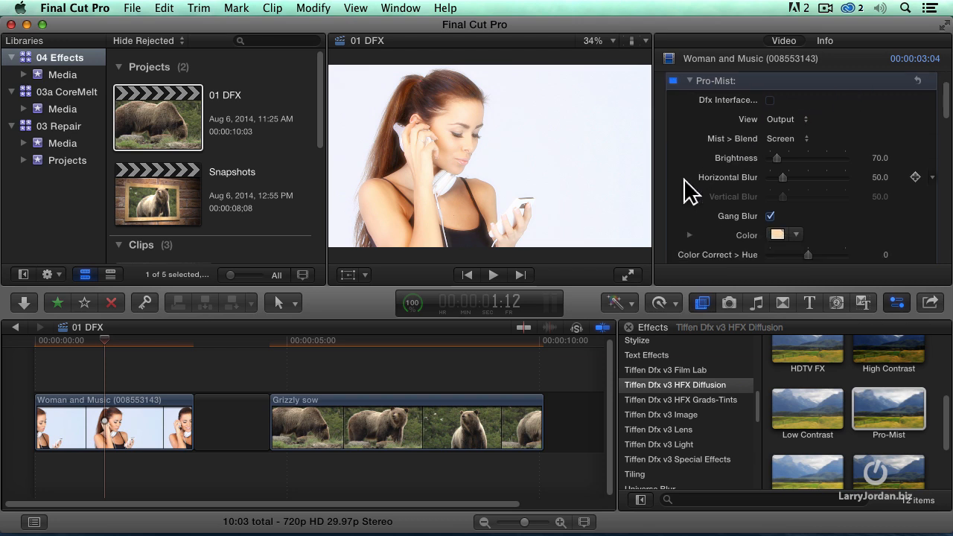
{"action": "scroll", "scroll_direction": "down", "scroll_amount": 3}
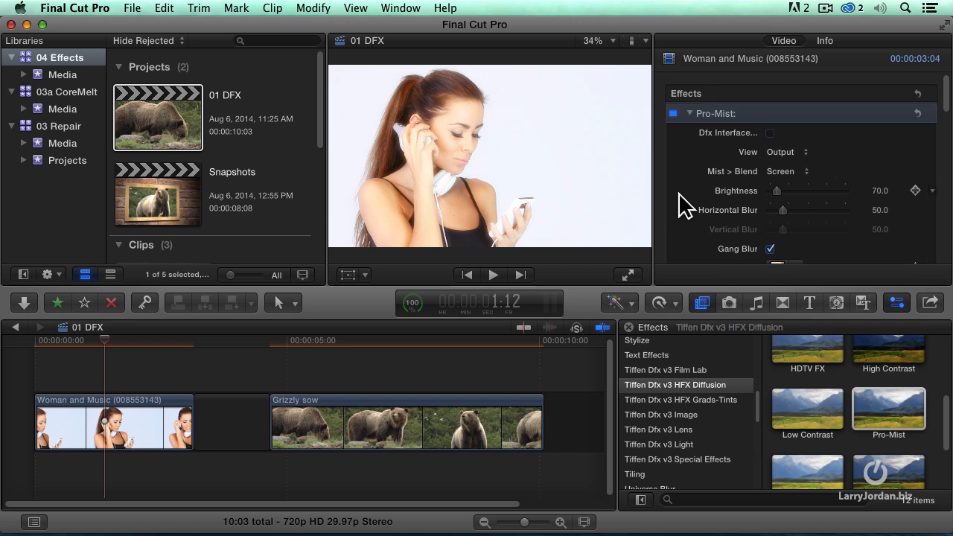
{"action": "left_click", "coordinate": [788, 152]}
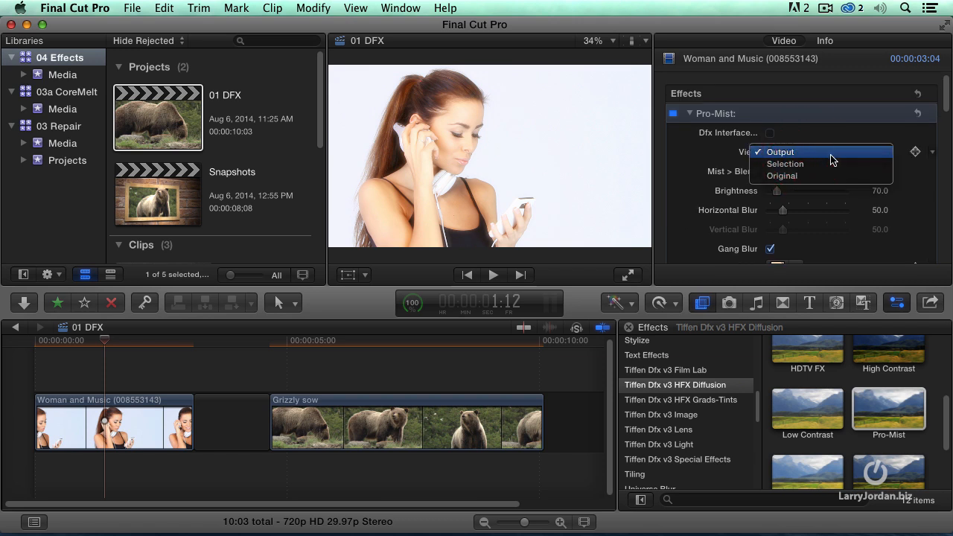
{"action": "left_click", "coordinate": [780, 151]}
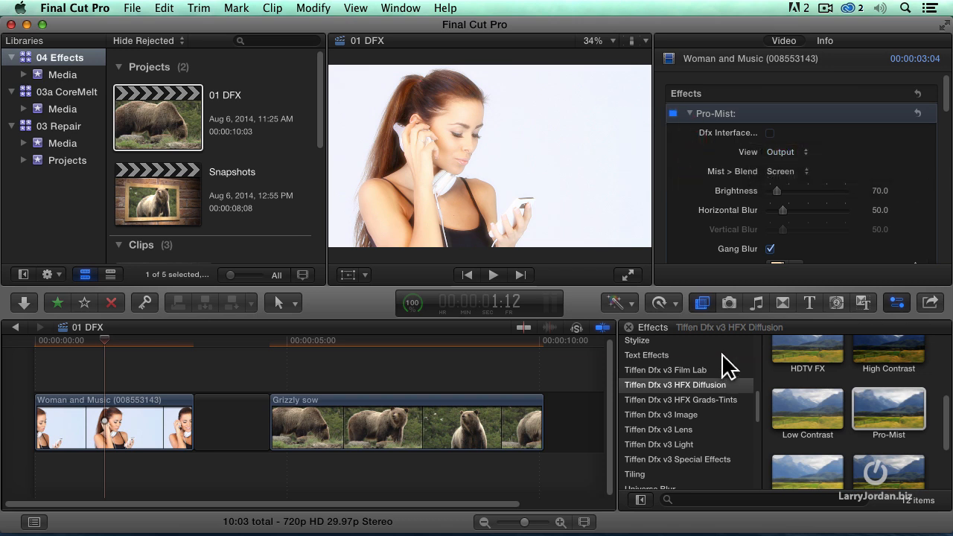
{"action": "mouse_move", "coordinate": [715, 381]}
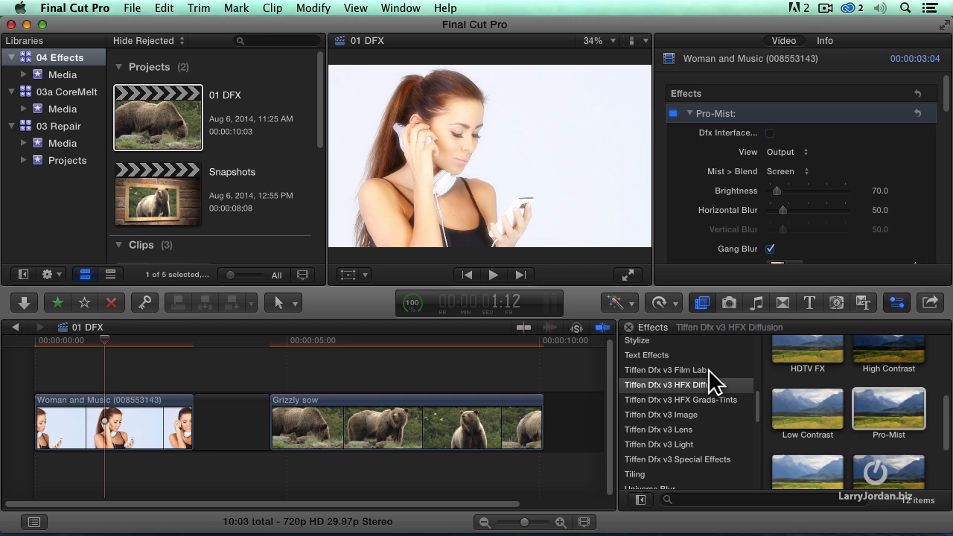
{"action": "scroll", "scroll_direction": "down", "scroll_amount": 3}
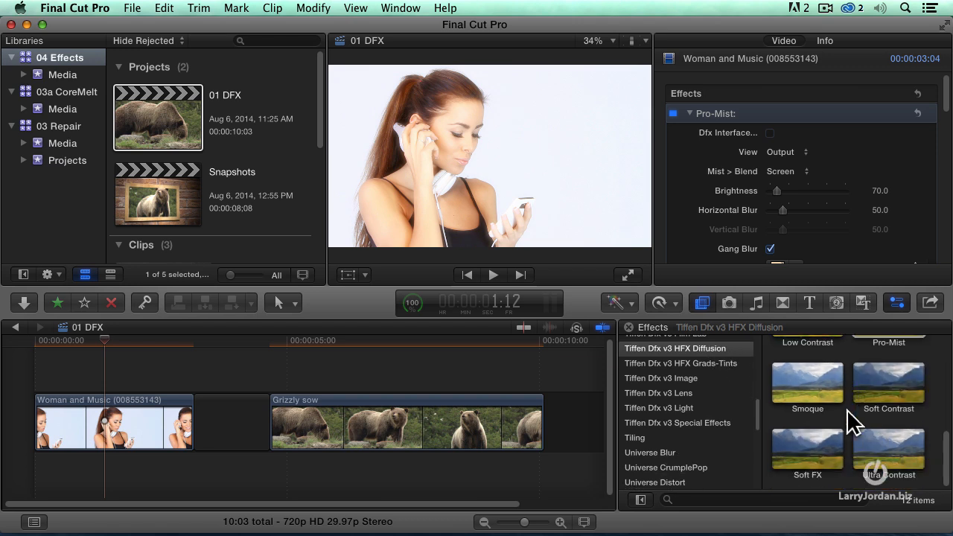
Find Center Spot by search, apply it to Woman and Music, and play it back to review.
{"action": "type", "text": "c"}
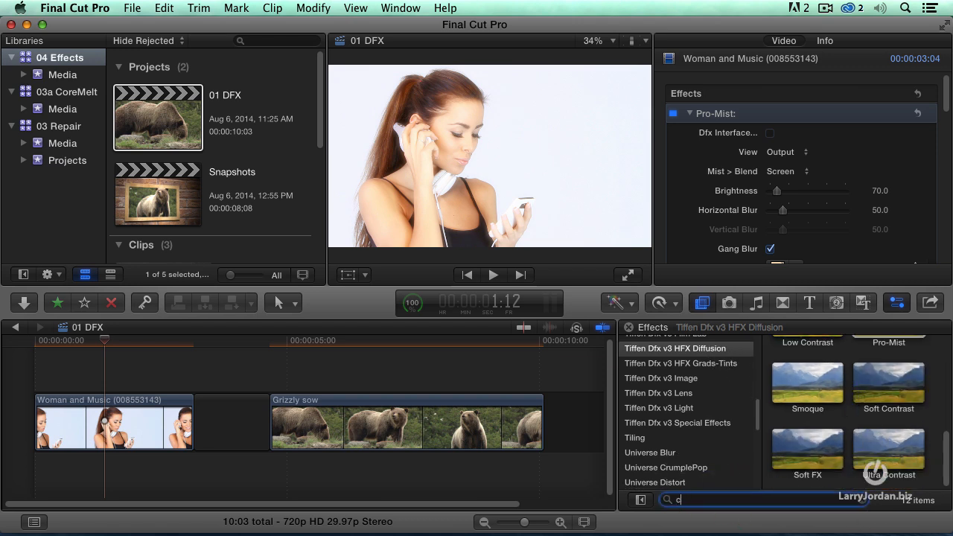
{"action": "type", "text": "enter"}
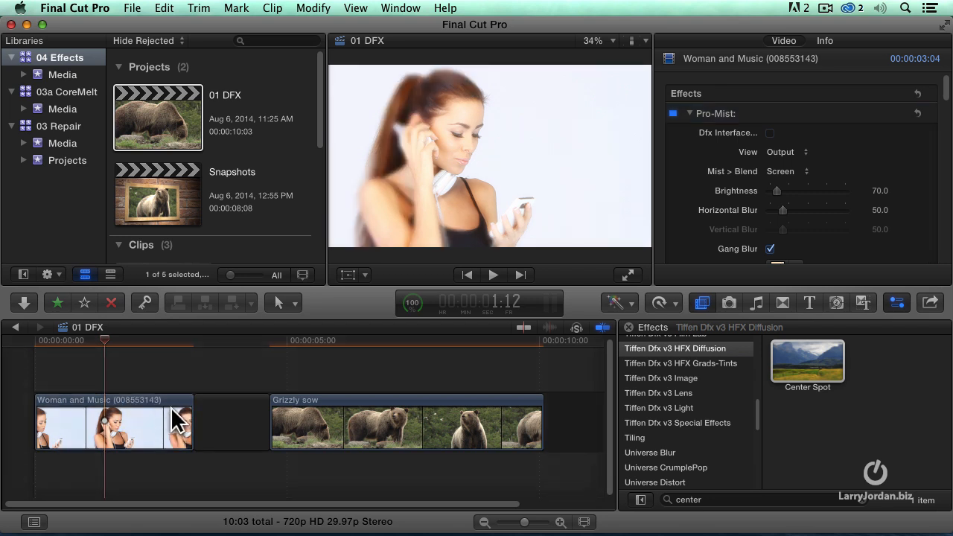
{"action": "left_click", "coordinate": [112, 423]}
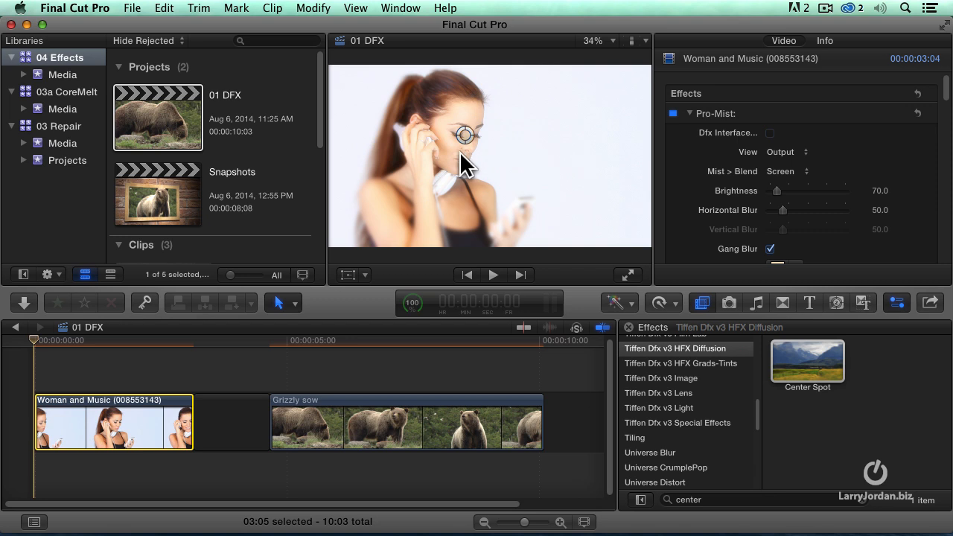
{"action": "mouse_move", "coordinate": [498, 261]}
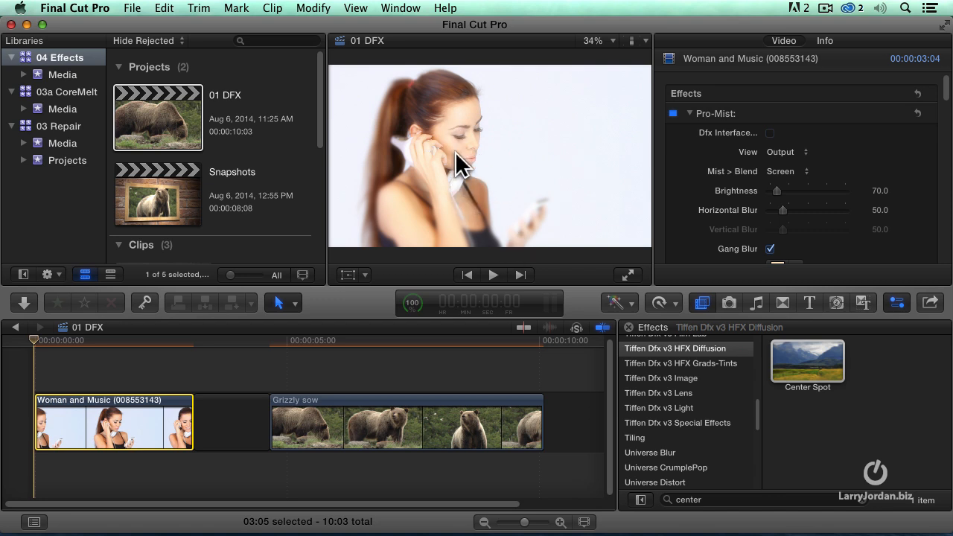
{"action": "mouse_move", "coordinate": [468, 262]}
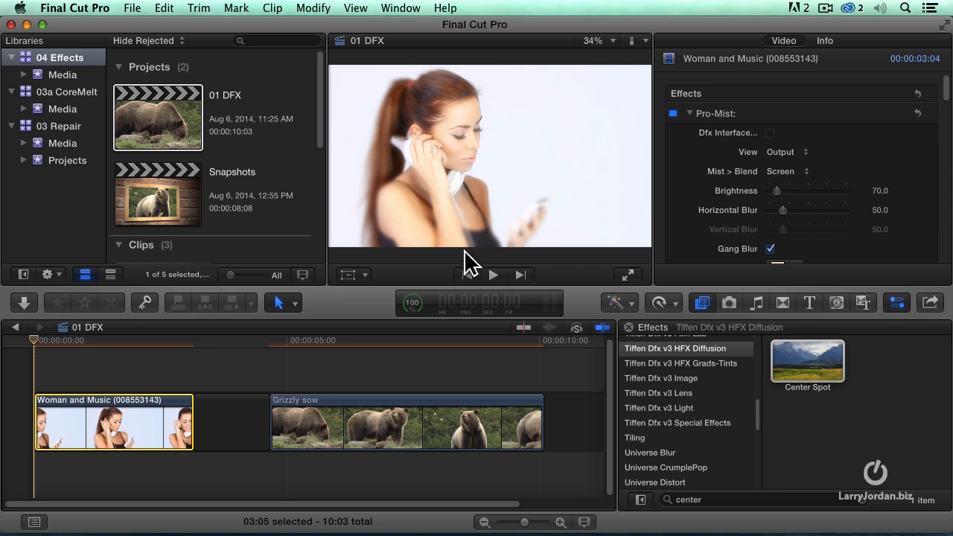
{"action": "left_click", "coordinate": [493, 274]}
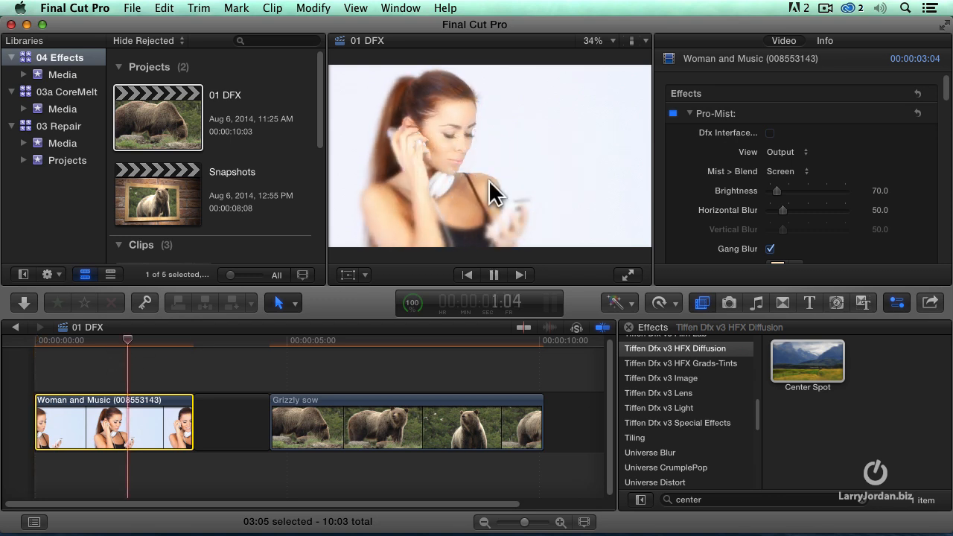
{"action": "mouse_move", "coordinate": [509, 230]}
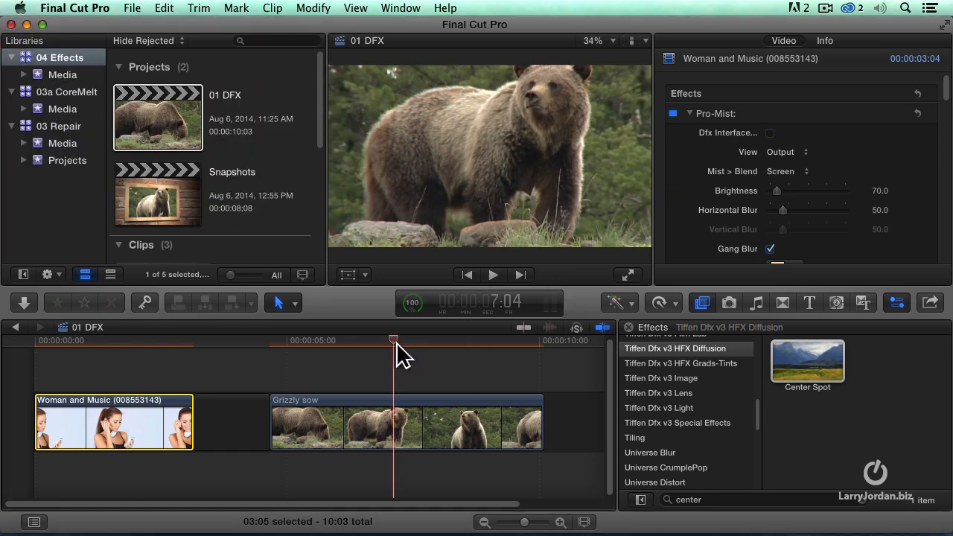
Apply Center Spot to Grizzly sow and drag its sharp spot up onto the bear's head.
{"action": "left_click_drag", "start_coordinate": [394, 340], "coordinate": [370, 339]}
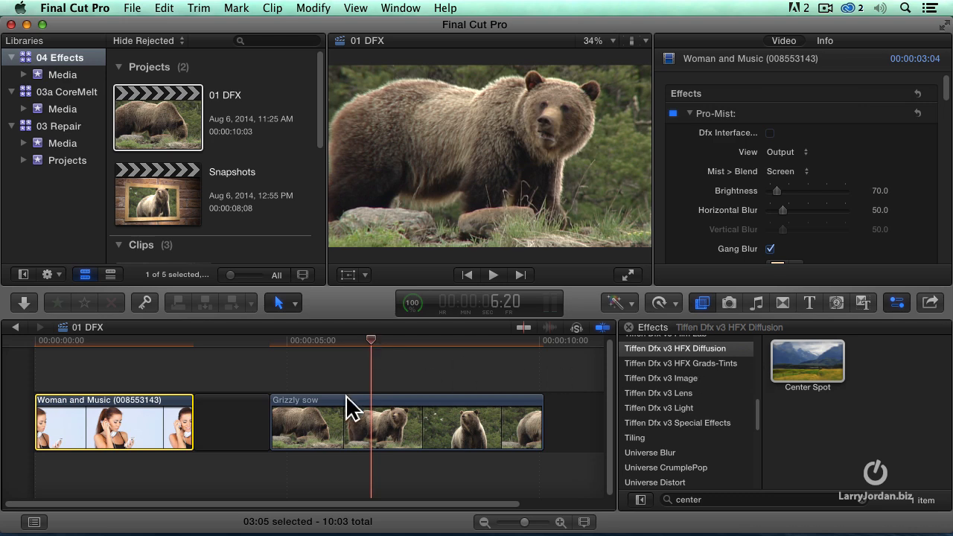
{"action": "left_click_drag", "start_coordinate": [371, 340], "coordinate": [435, 340]}
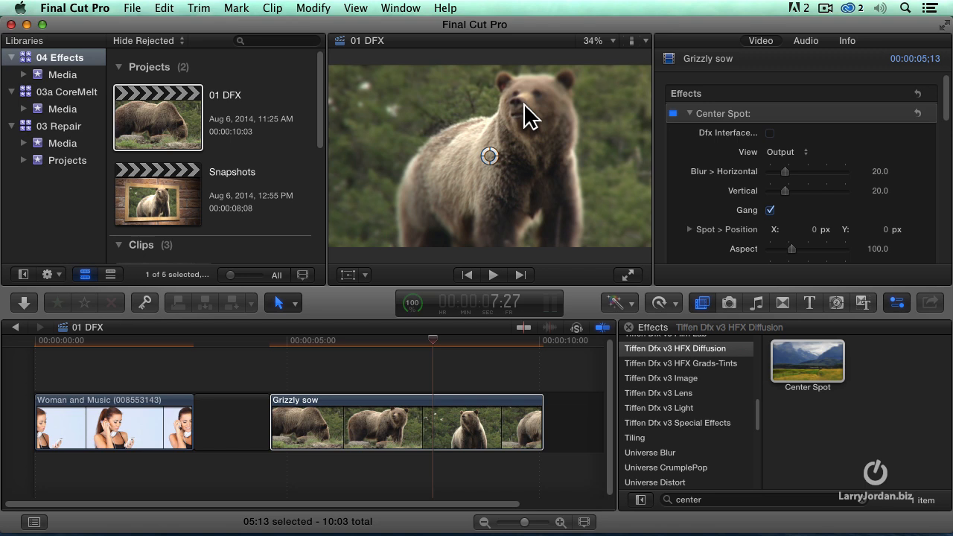
{"action": "left_click_drag", "start_coordinate": [490, 156], "coordinate": [513, 119]}
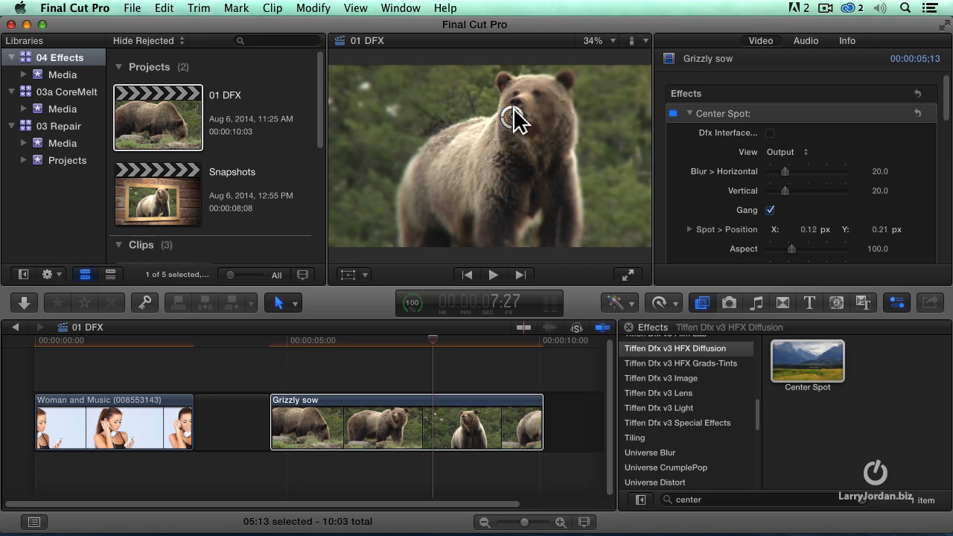
{"action": "left_click_drag", "start_coordinate": [515, 119], "coordinate": [525, 103]}
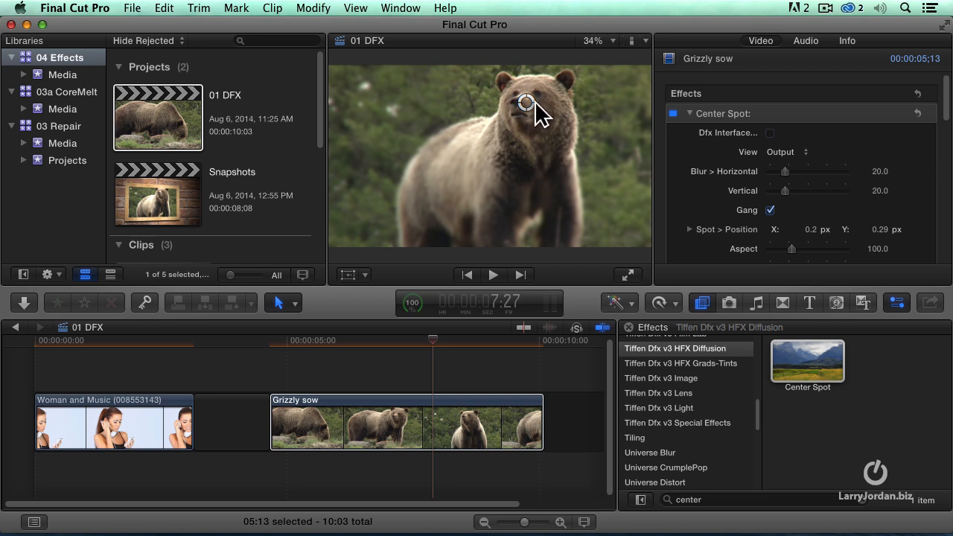
{"action": "mouse_move", "coordinate": [152, 350]}
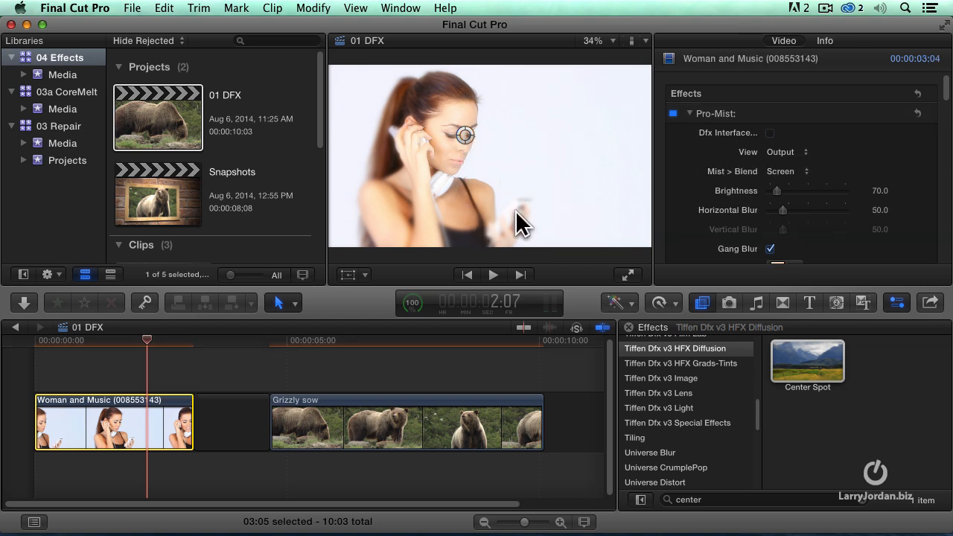
Drag the Center Spot sharp area down from her face to the phone in her hand.
{"action": "left_click_drag", "start_coordinate": [465, 135], "coordinate": [515, 217]}
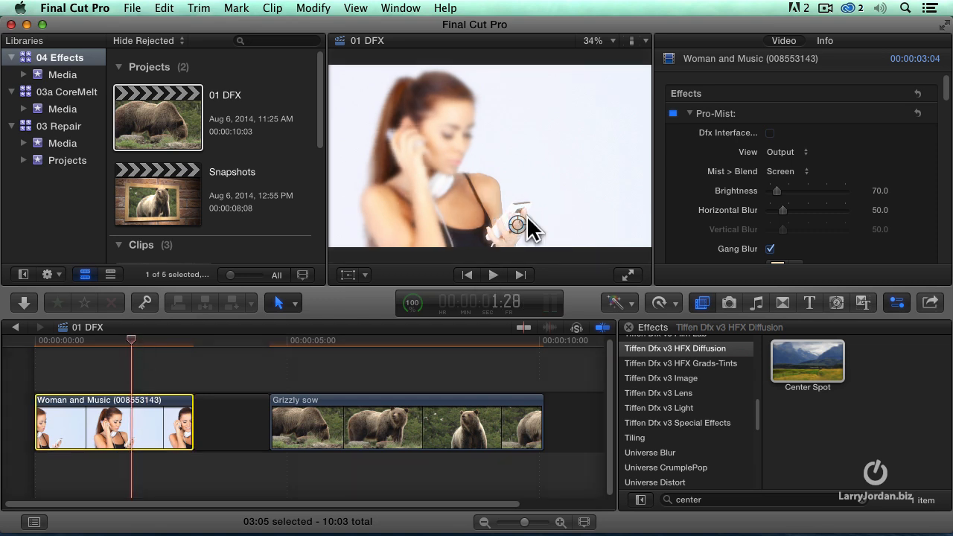
{"action": "mouse_move", "coordinate": [197, 167]}
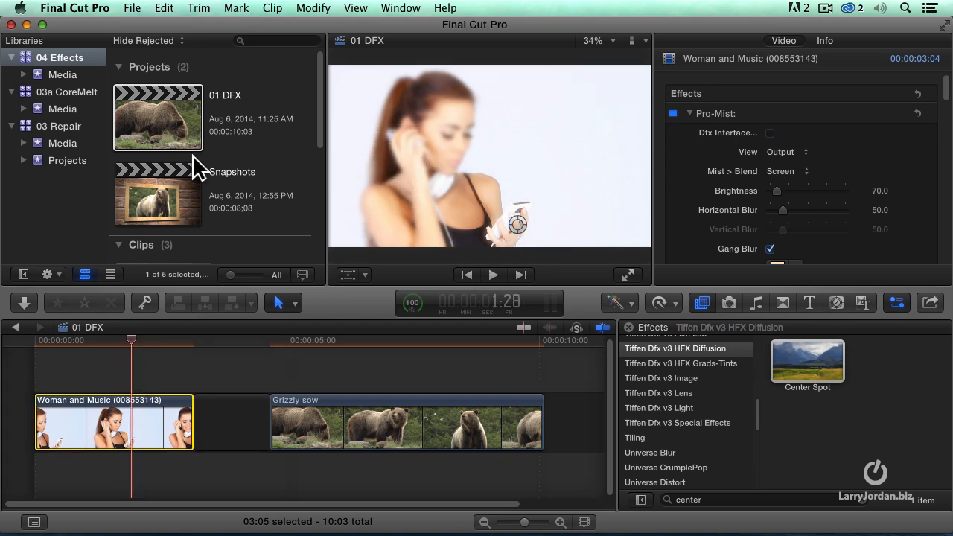